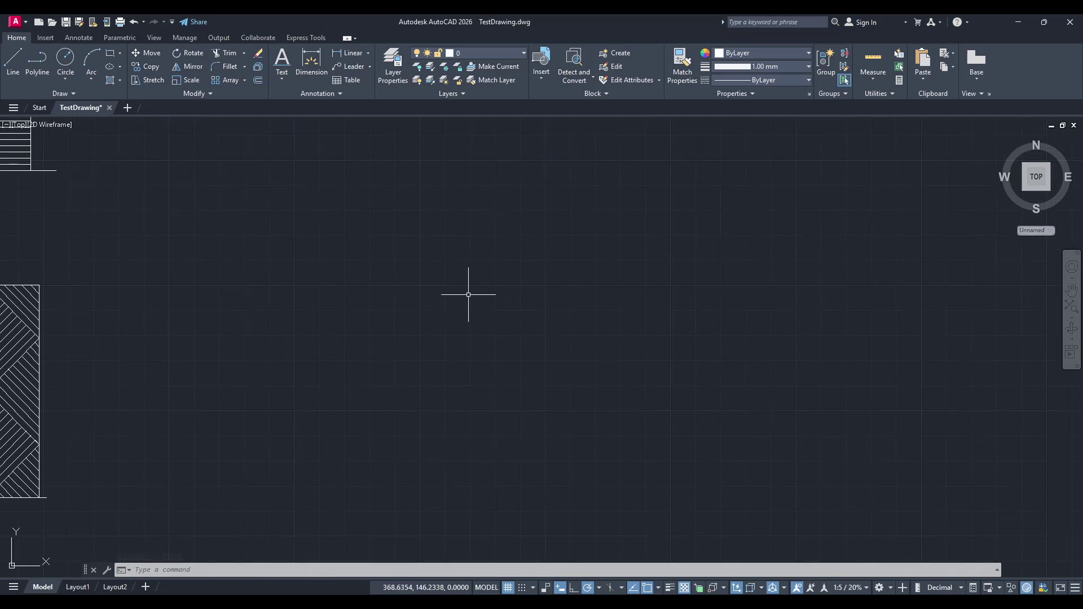
{"action": "mouse_move", "coordinate": [443, 295]}
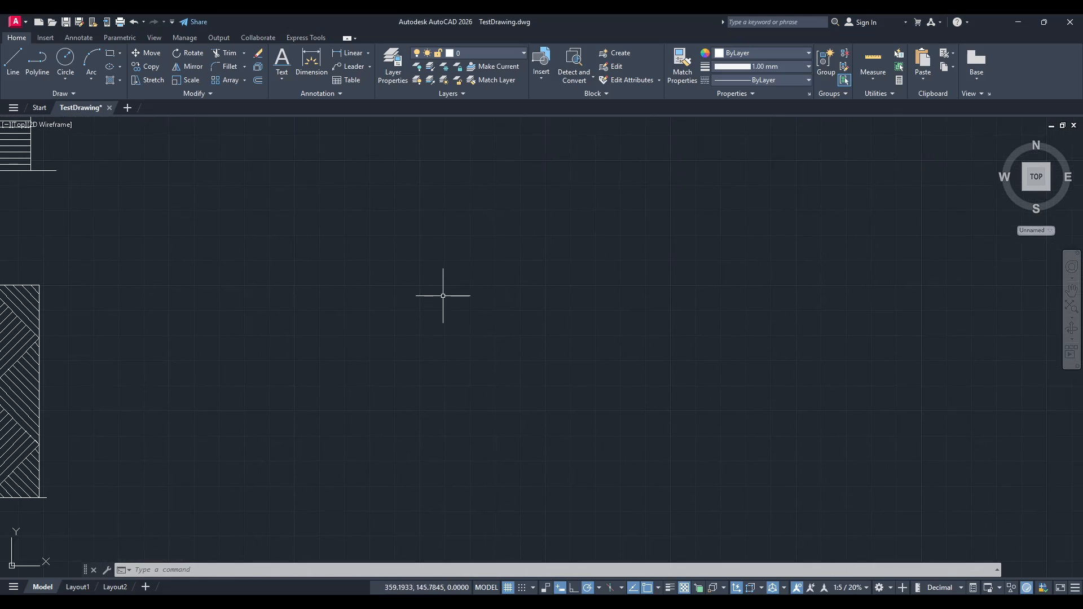
{"action": "mouse_move", "coordinate": [448, 310]}
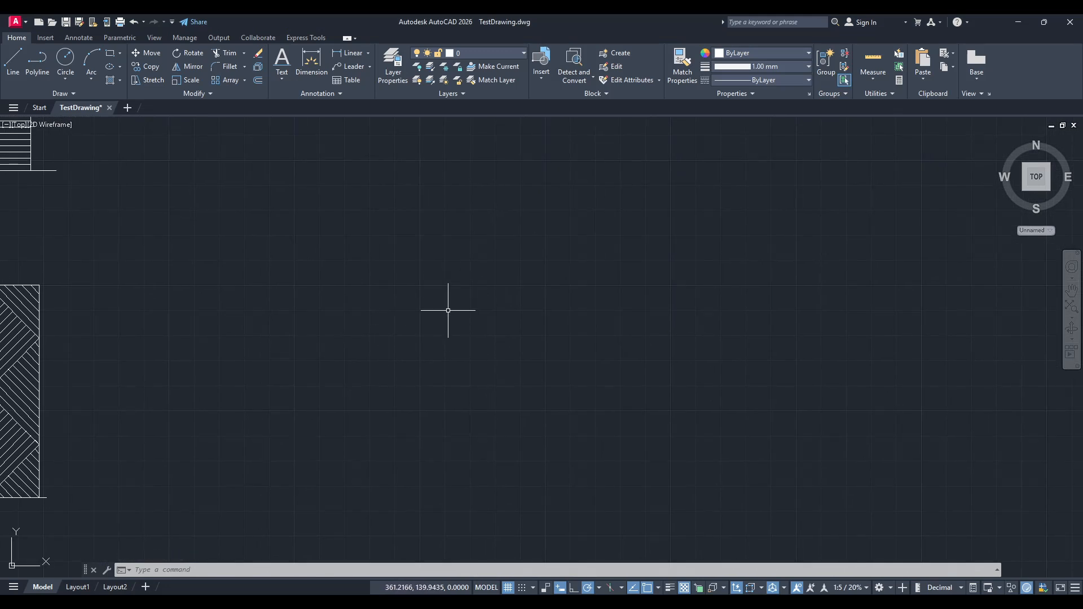
{"action": "mouse_move", "coordinate": [461, 385]}
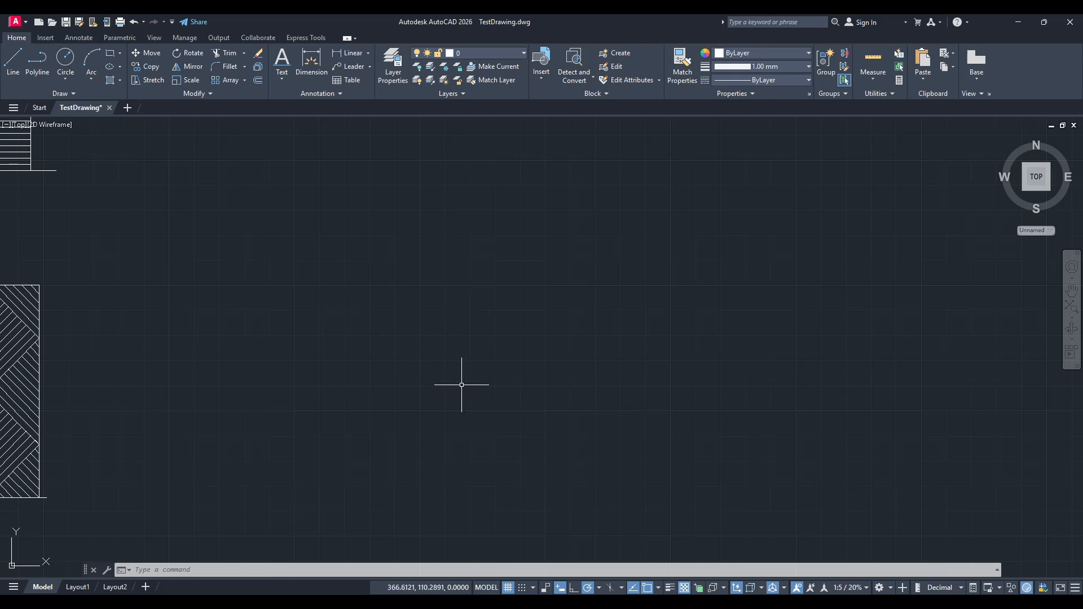
{"action": "mouse_move", "coordinate": [458, 381]}
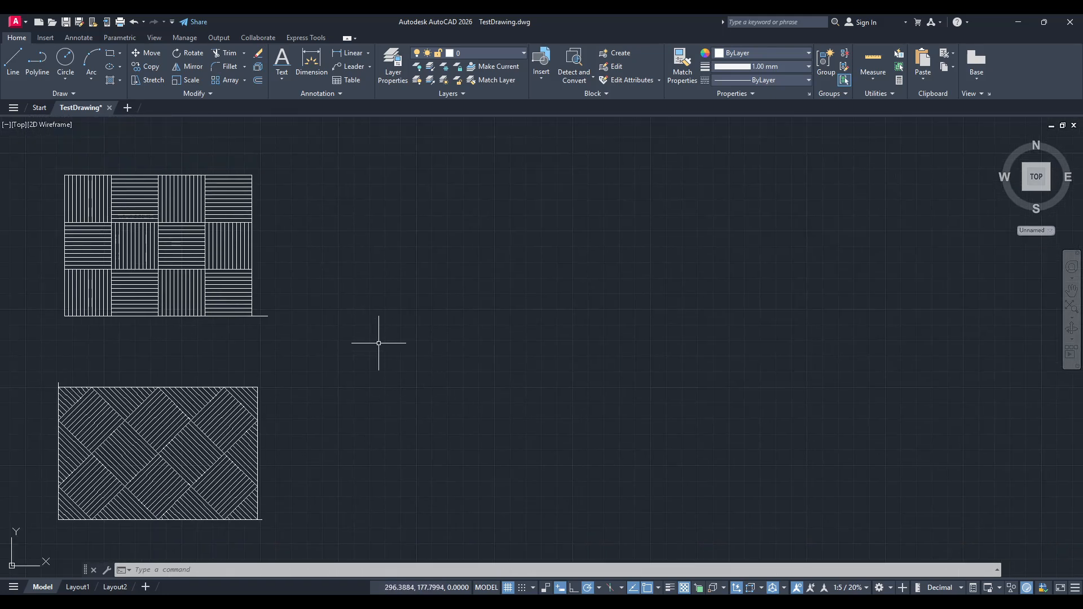
{"action": "mouse_move", "coordinate": [698, 206]}
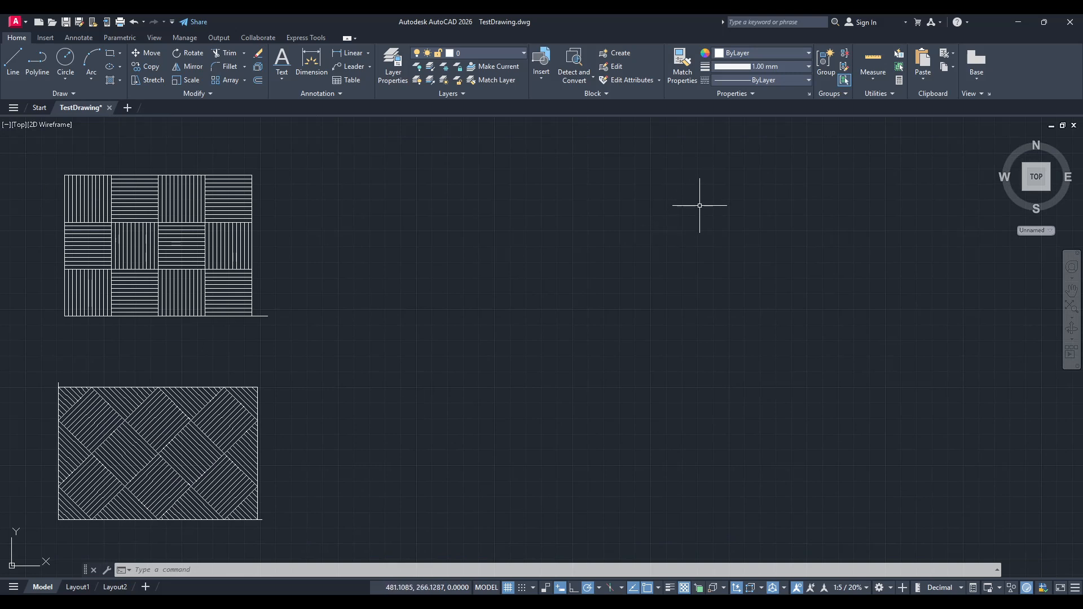
{"action": "mouse_move", "coordinate": [476, 97]}
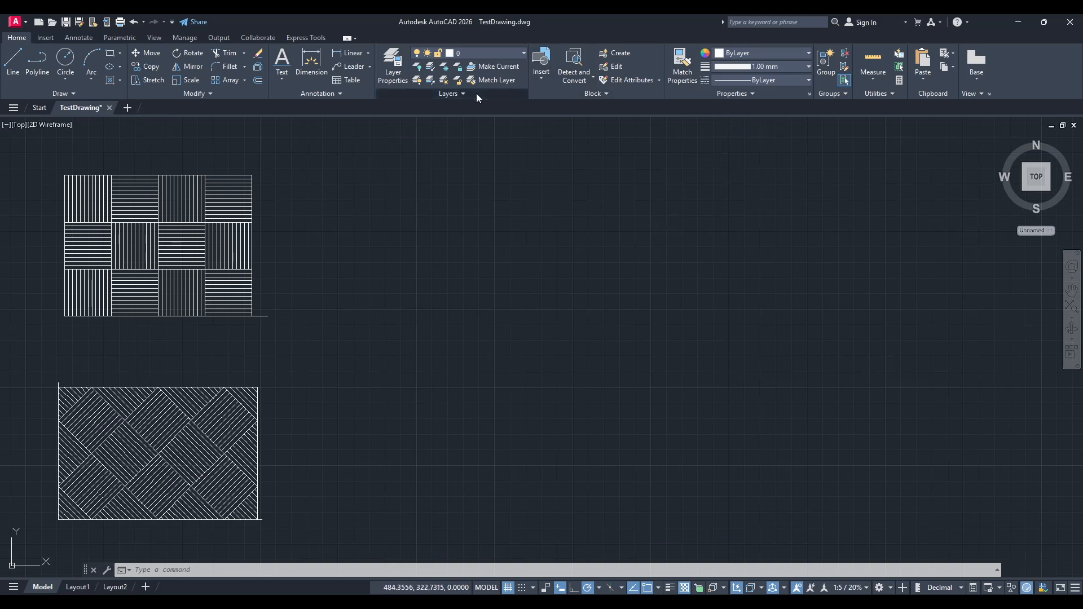
{"action": "left_click", "coordinate": [461, 94]}
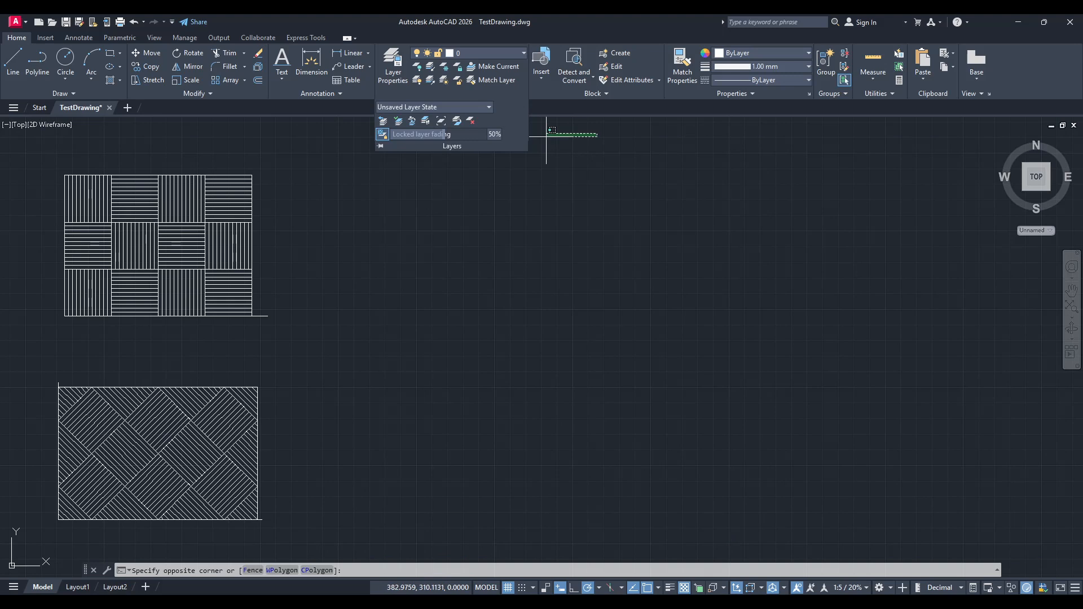
{"action": "key", "text": "Escape"}
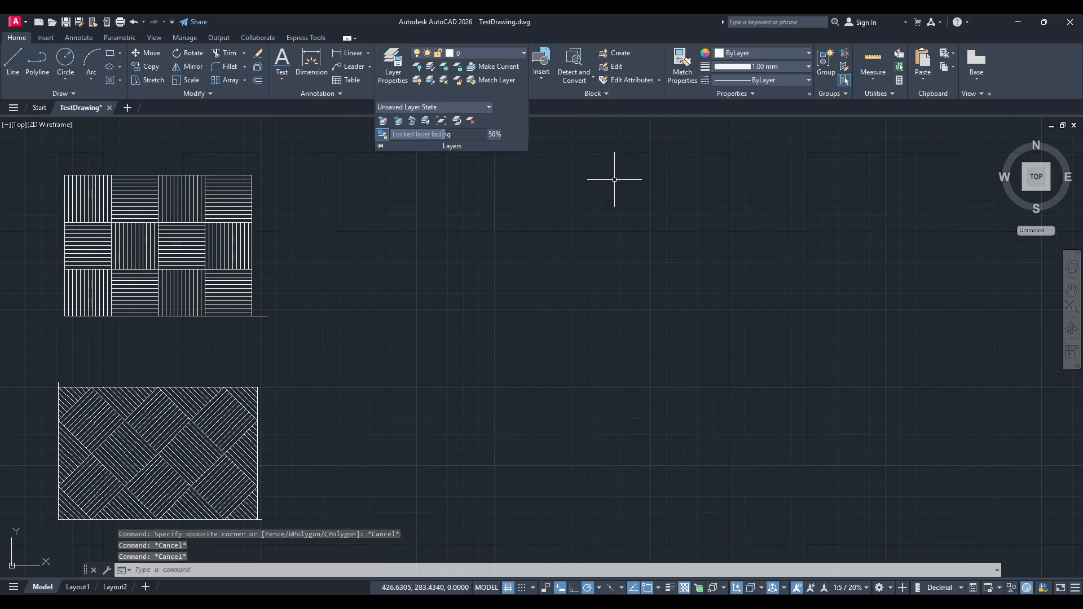
{"action": "mouse_move", "coordinate": [523, 109]}
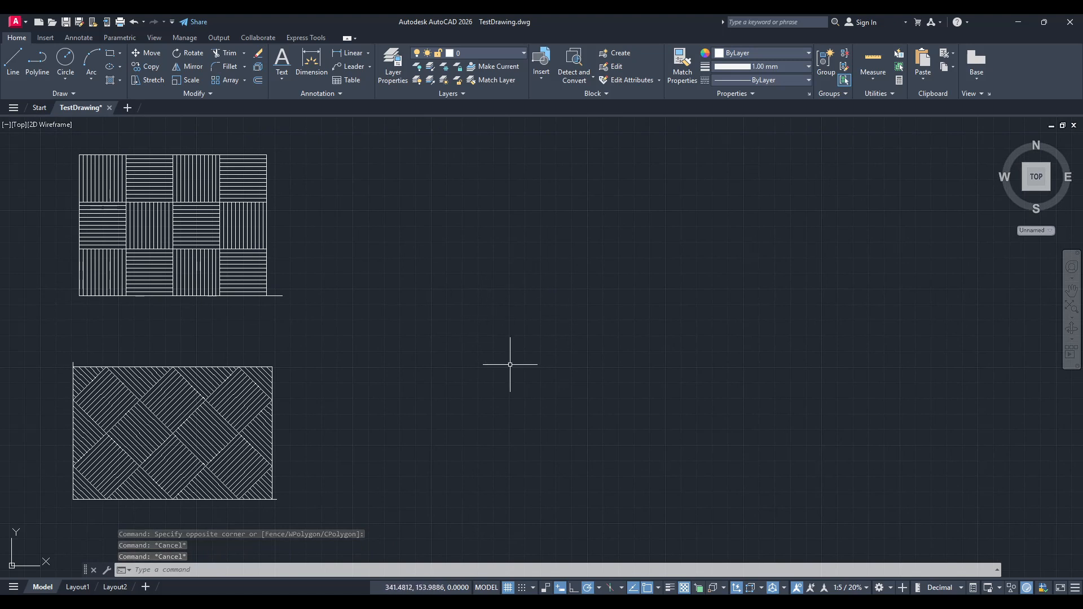
{"action": "mouse_move", "coordinate": [578, 303]}
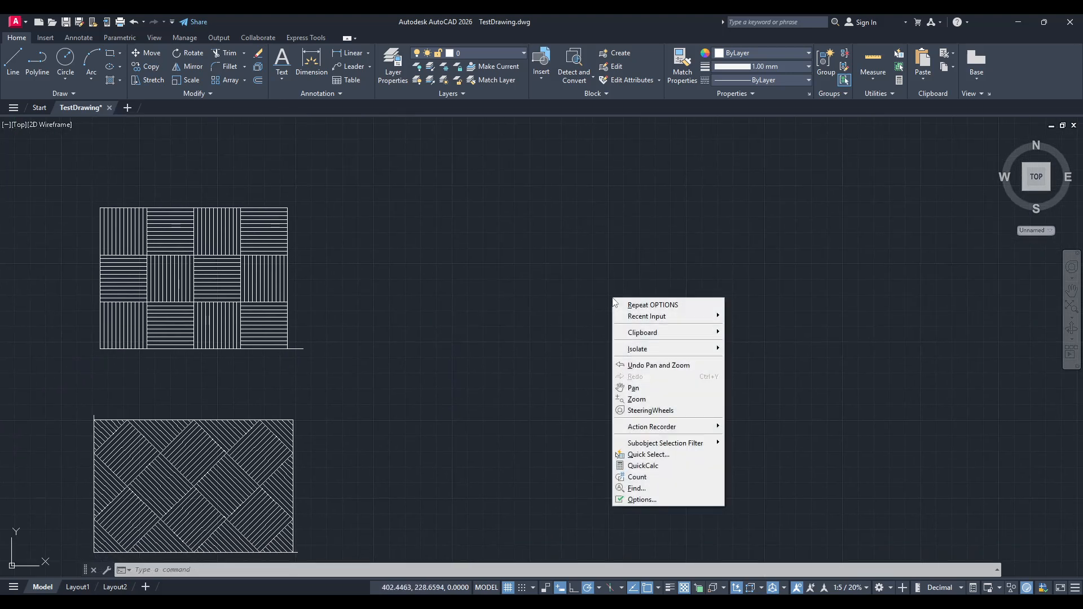
{"action": "mouse_move", "coordinate": [638, 502]}
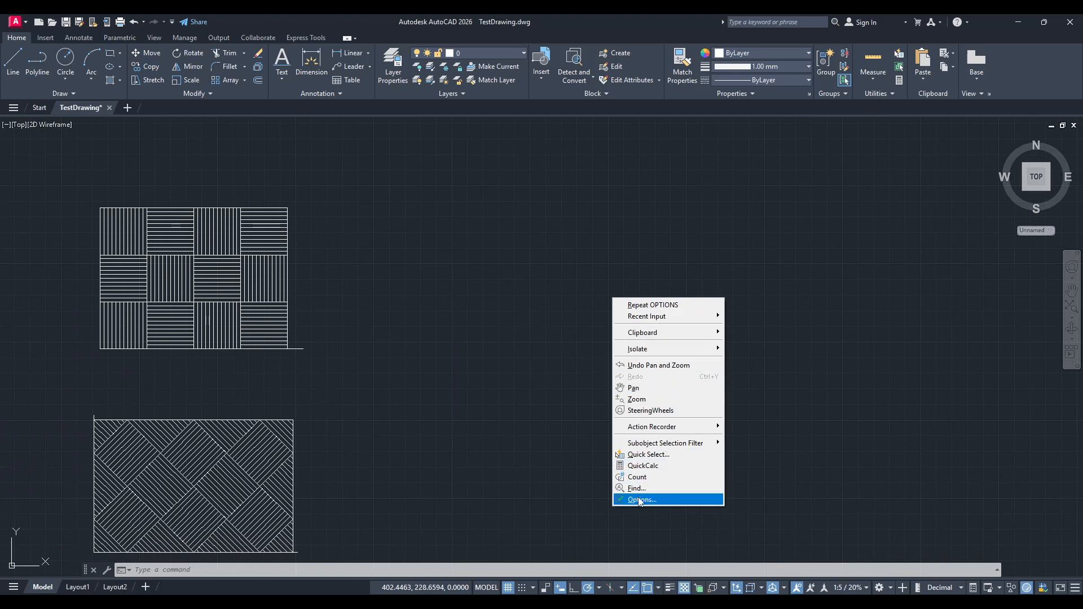
{"action": "mouse_move", "coordinate": [640, 501]}
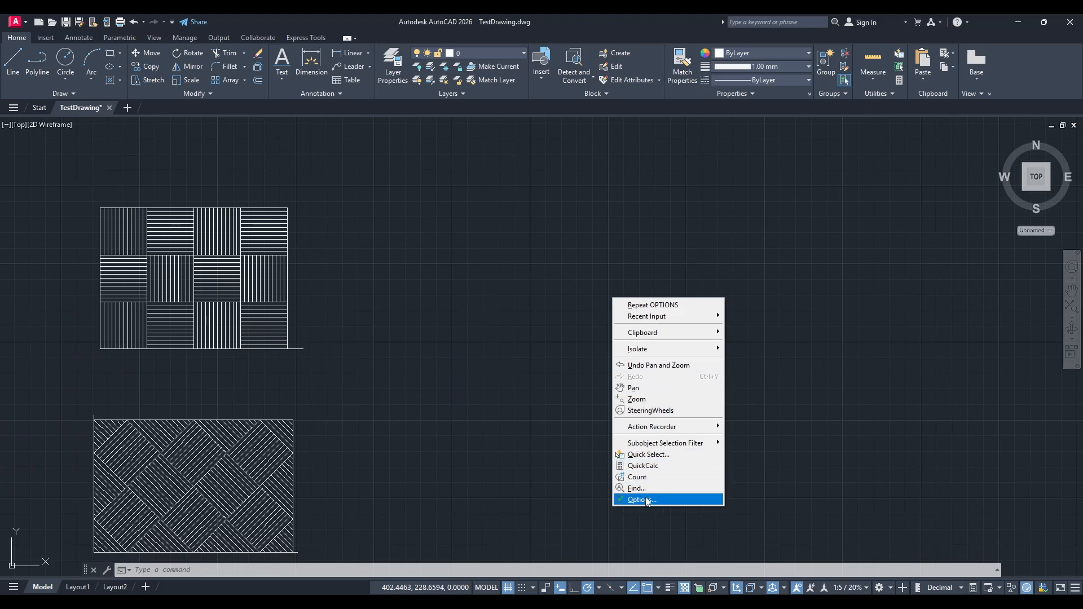
{"action": "mouse_move", "coordinate": [639, 502]}
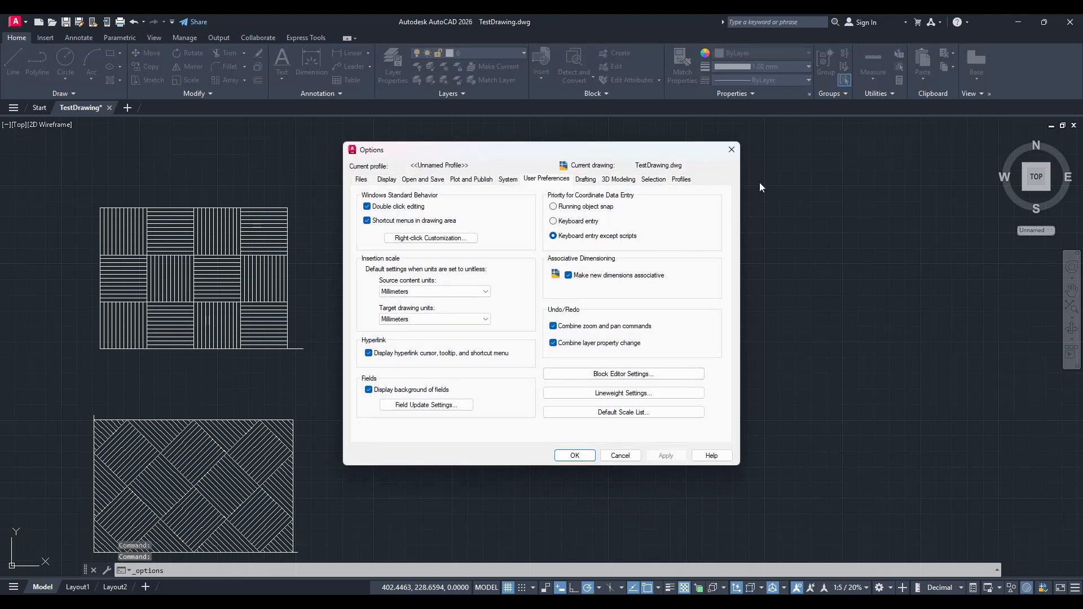
{"action": "left_click", "coordinate": [573, 455]}
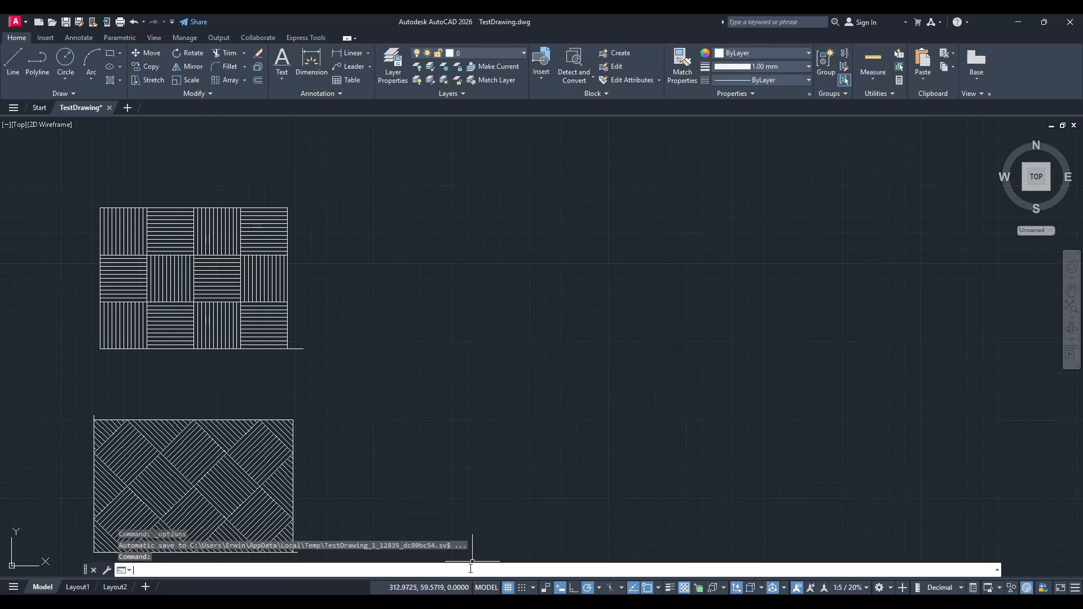
Step: Launch the Options dialog with the OPTIONS command
{"action": "type", "text": "option"}
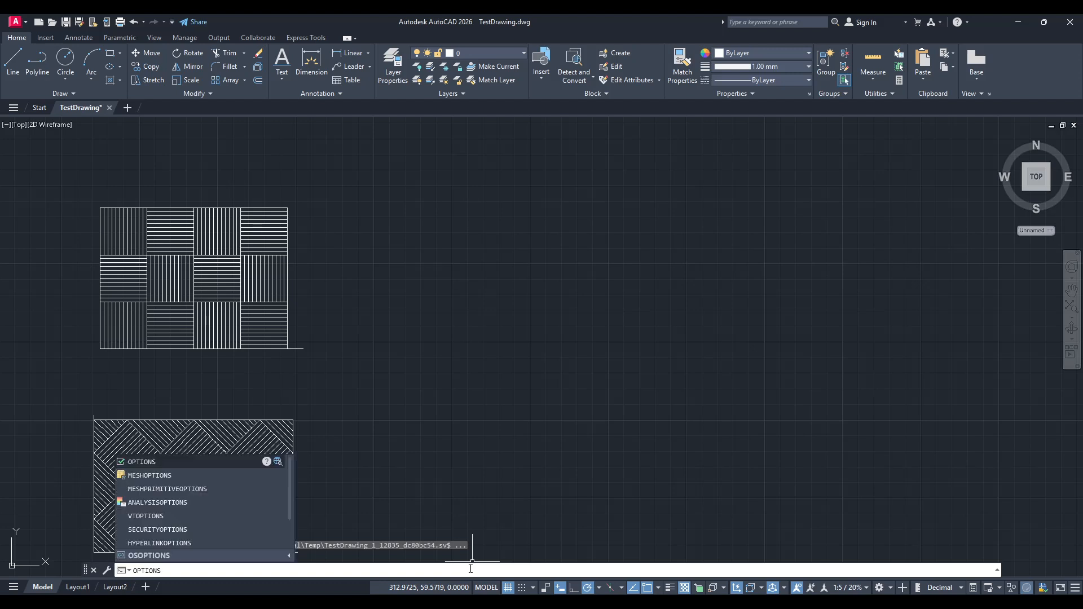
{"action": "key", "text": "Return"}
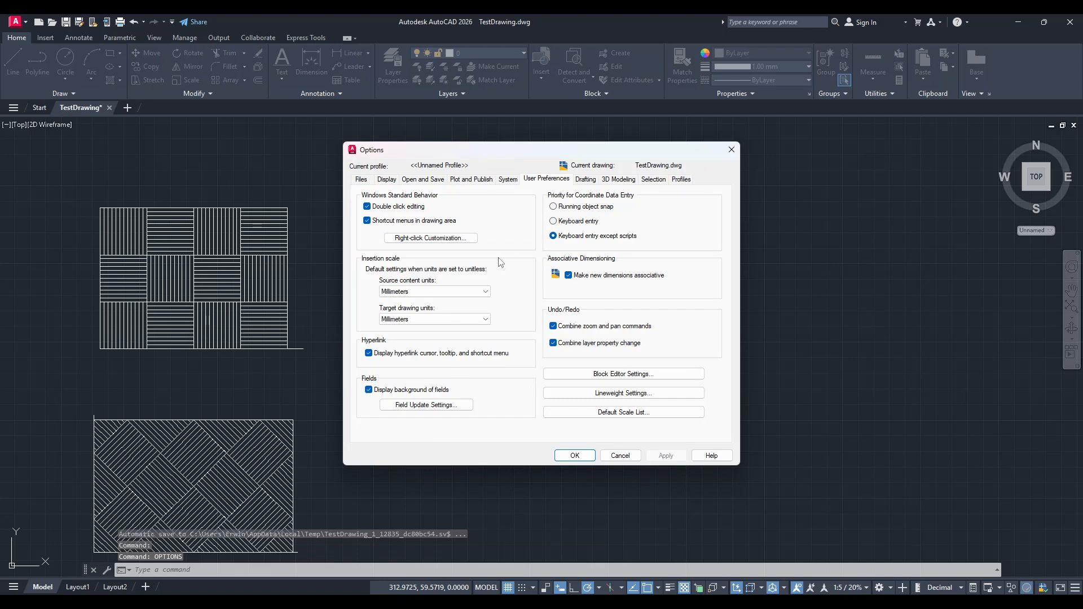
{"action": "mouse_move", "coordinate": [526, 183]}
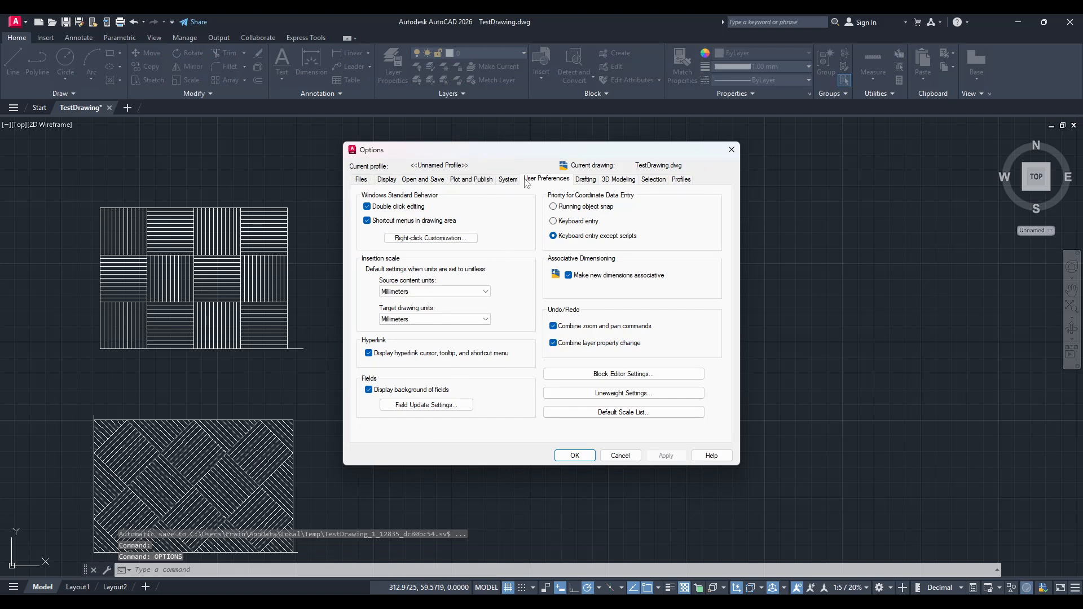
Step: Select the Standard profile on the Profiles tab of Options
{"action": "left_click", "coordinate": [680, 179]}
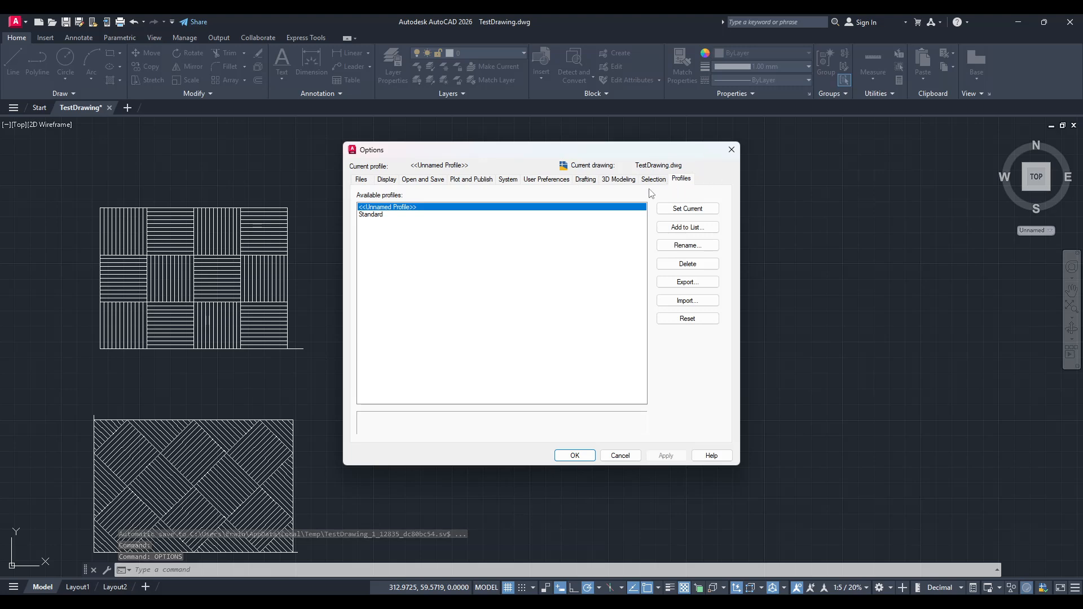
{"action": "mouse_move", "coordinate": [701, 156]}
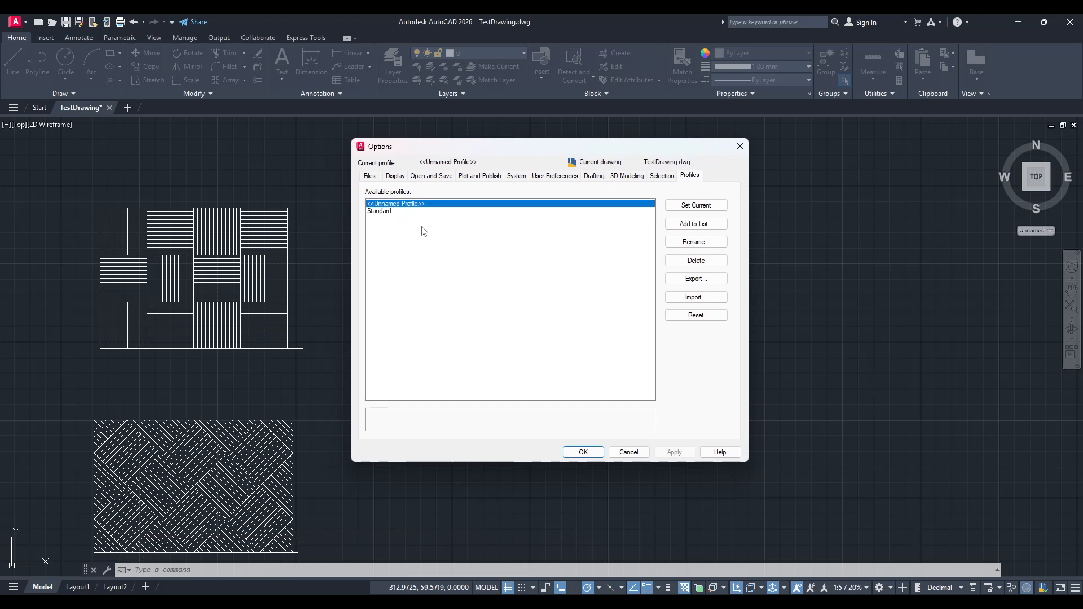
{"action": "left_click", "coordinate": [380, 211]}
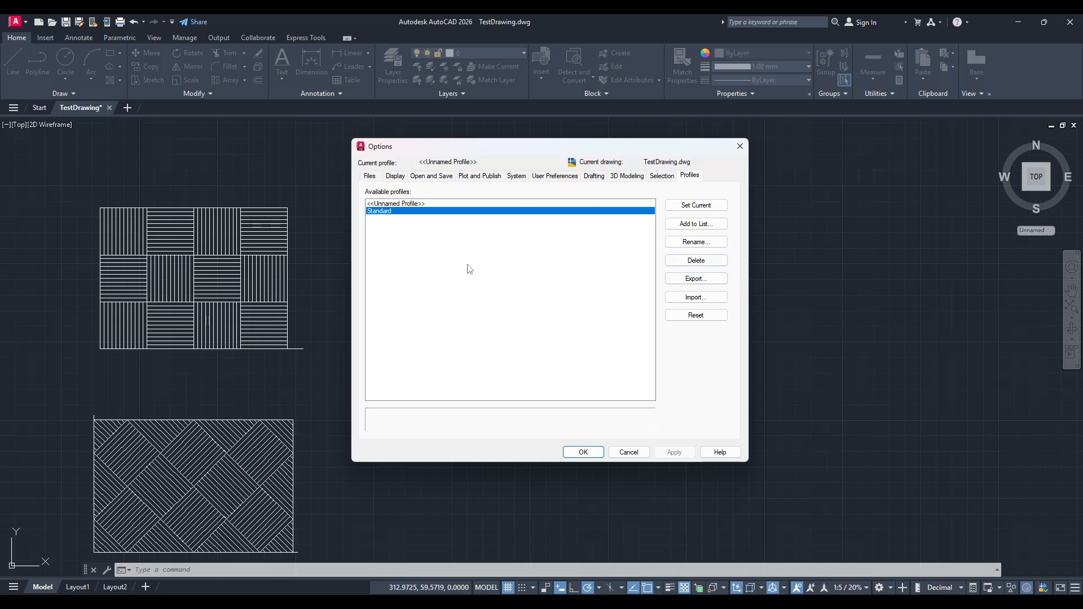
{"action": "mouse_move", "coordinate": [686, 203]}
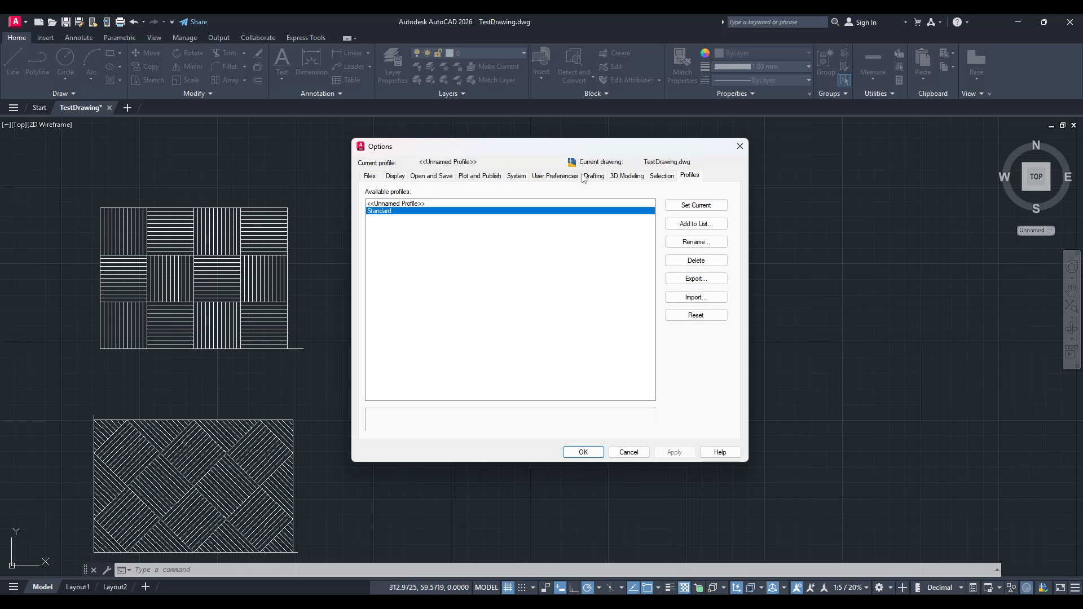
{"action": "mouse_move", "coordinate": [553, 298]}
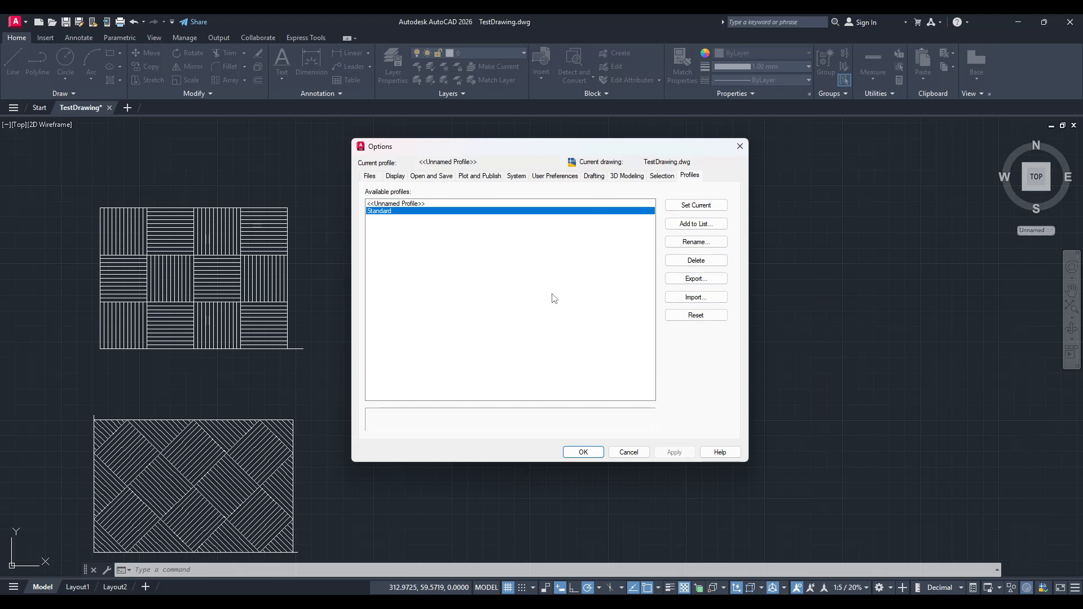
{"action": "mouse_move", "coordinate": [615, 207]}
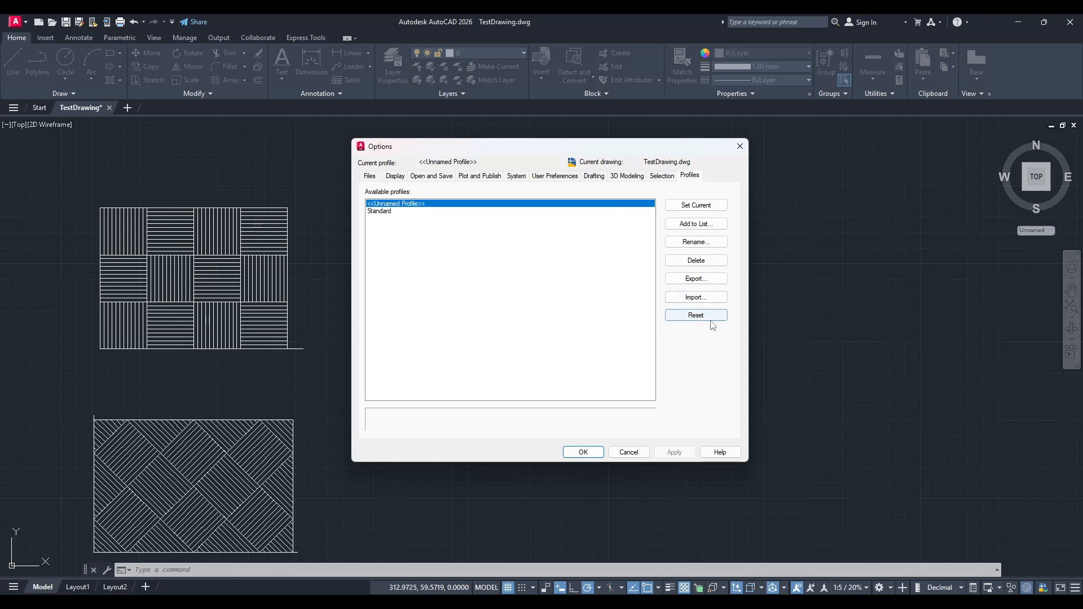
{"action": "mouse_move", "coordinate": [695, 315]}
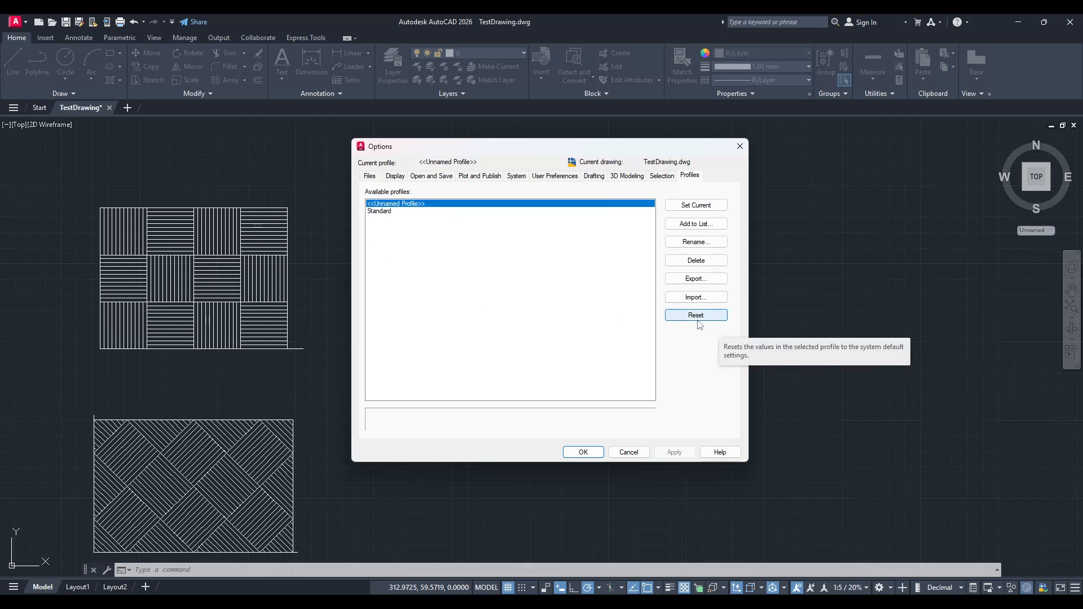
{"action": "mouse_move", "coordinate": [531, 241]}
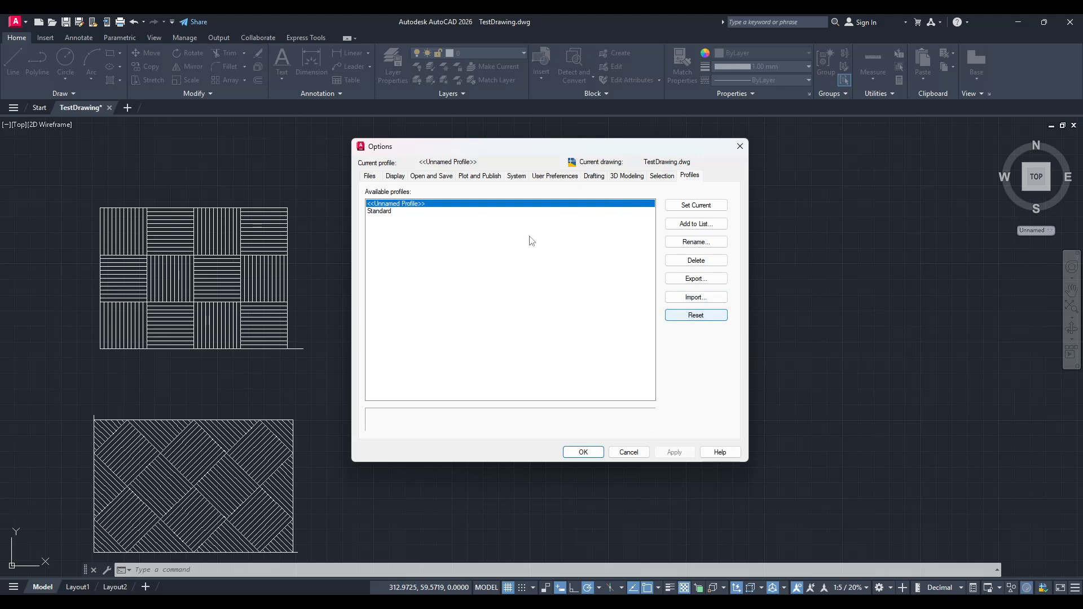
{"action": "mouse_move", "coordinate": [447, 219]}
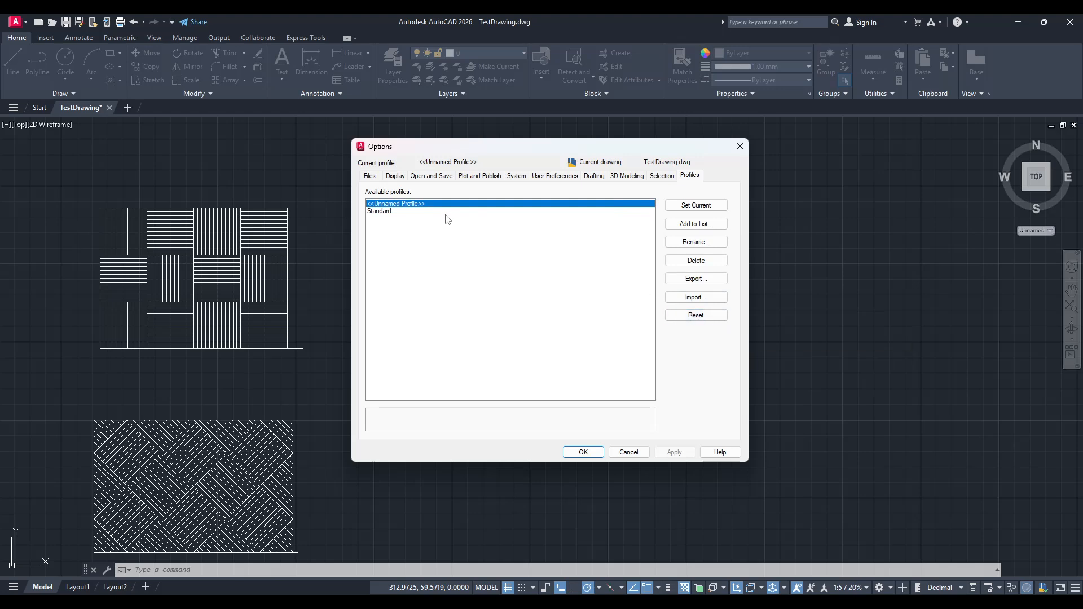
{"action": "left_click", "coordinate": [379, 211]}
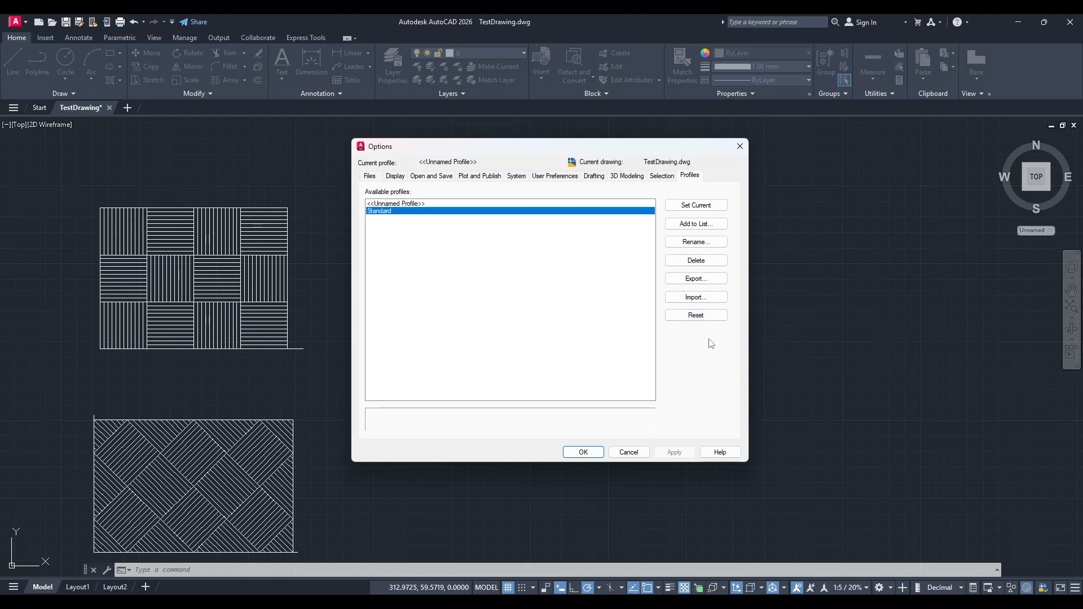
Step: Request a reset of the Standard profile to its default settings
{"action": "left_click", "coordinate": [695, 316]}
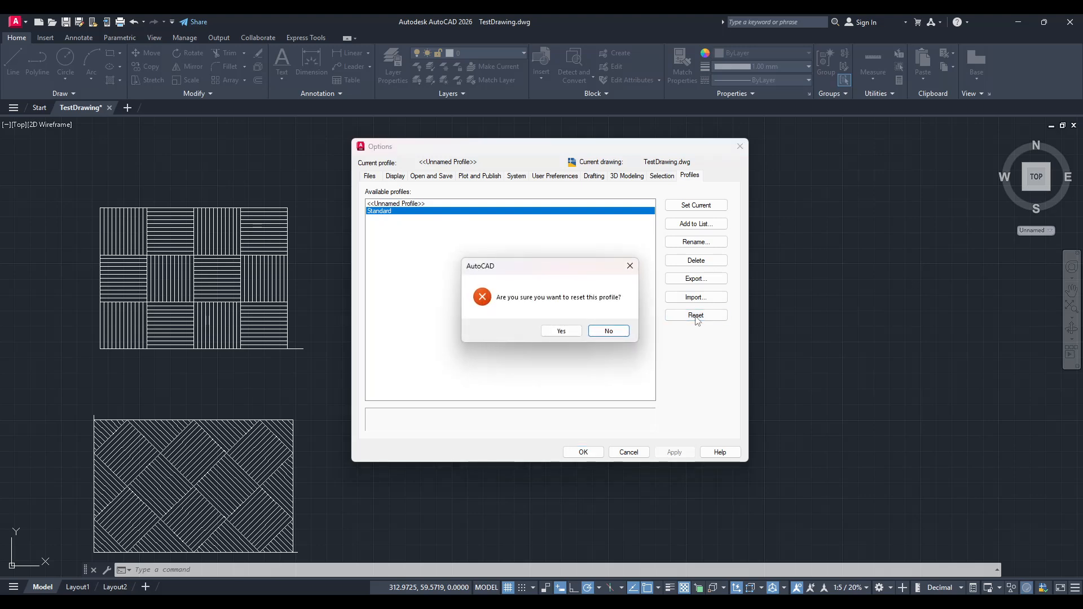
{"action": "mouse_move", "coordinate": [475, 313]}
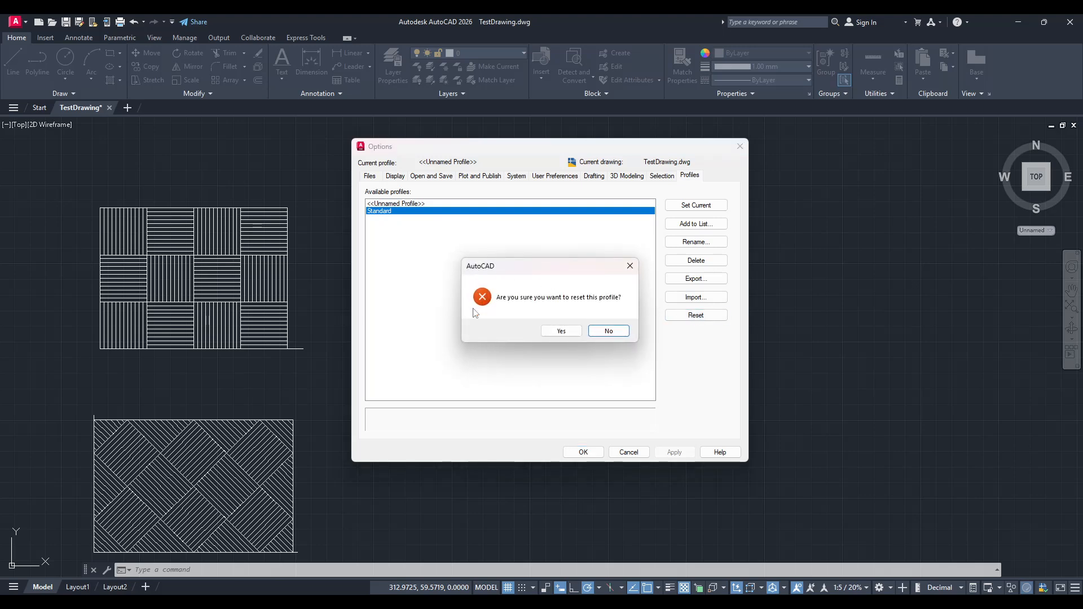
{"action": "mouse_move", "coordinate": [496, 281]}
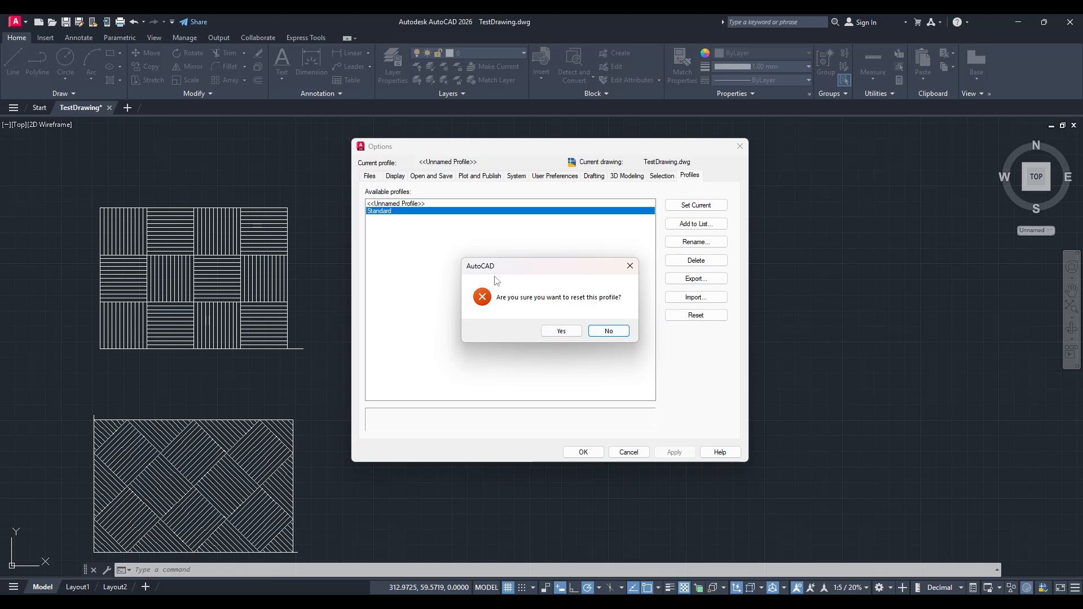
{"action": "mouse_move", "coordinate": [567, 320]}
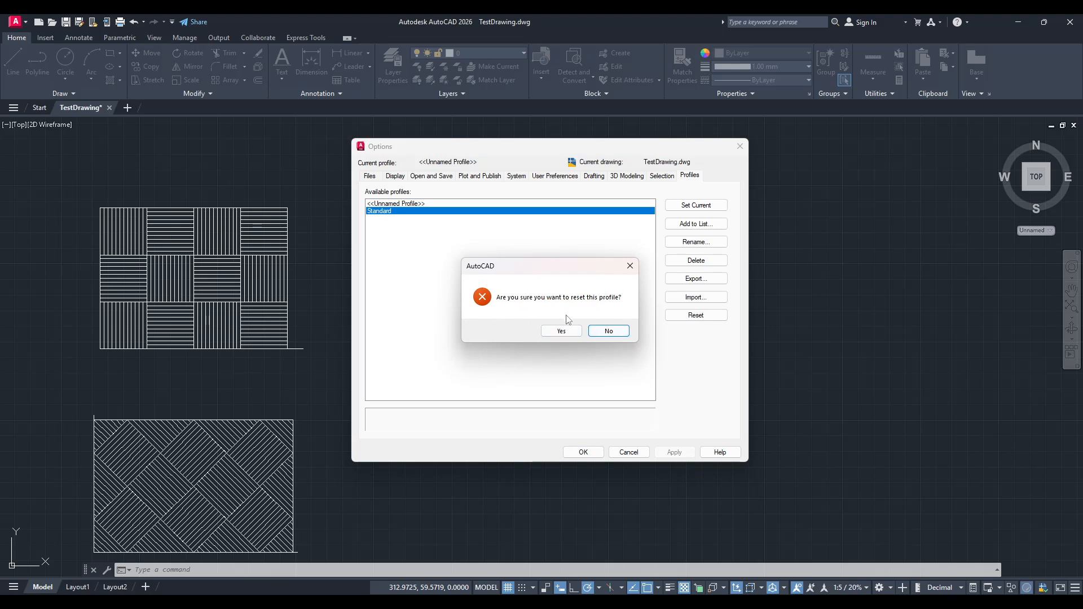
{"action": "mouse_move", "coordinate": [533, 309]}
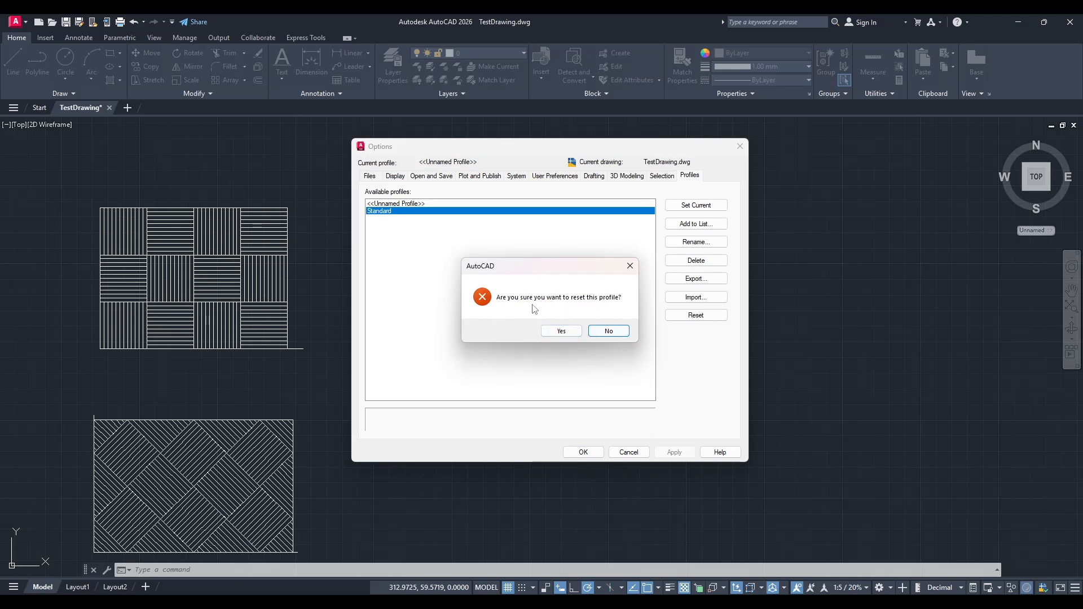
{"action": "mouse_move", "coordinate": [546, 322]}
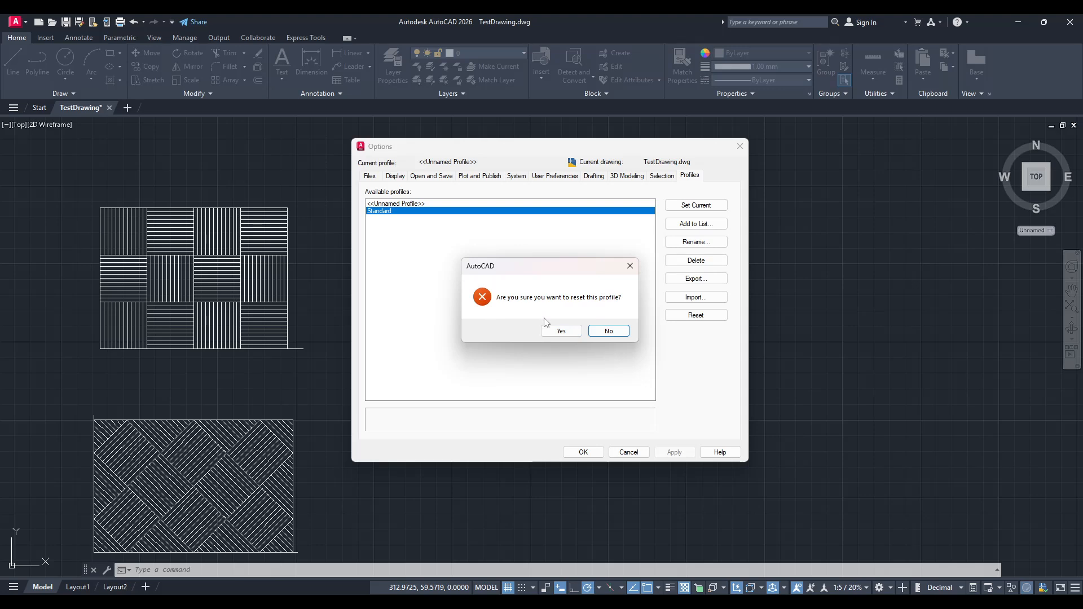
{"action": "mouse_move", "coordinate": [561, 331]}
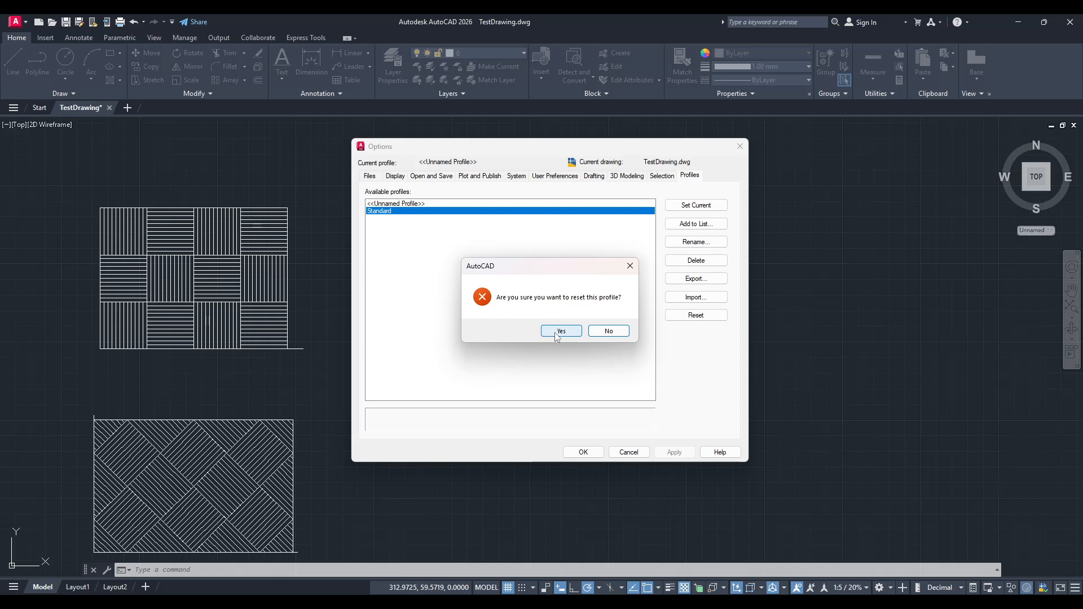
{"action": "mouse_move", "coordinate": [599, 331]}
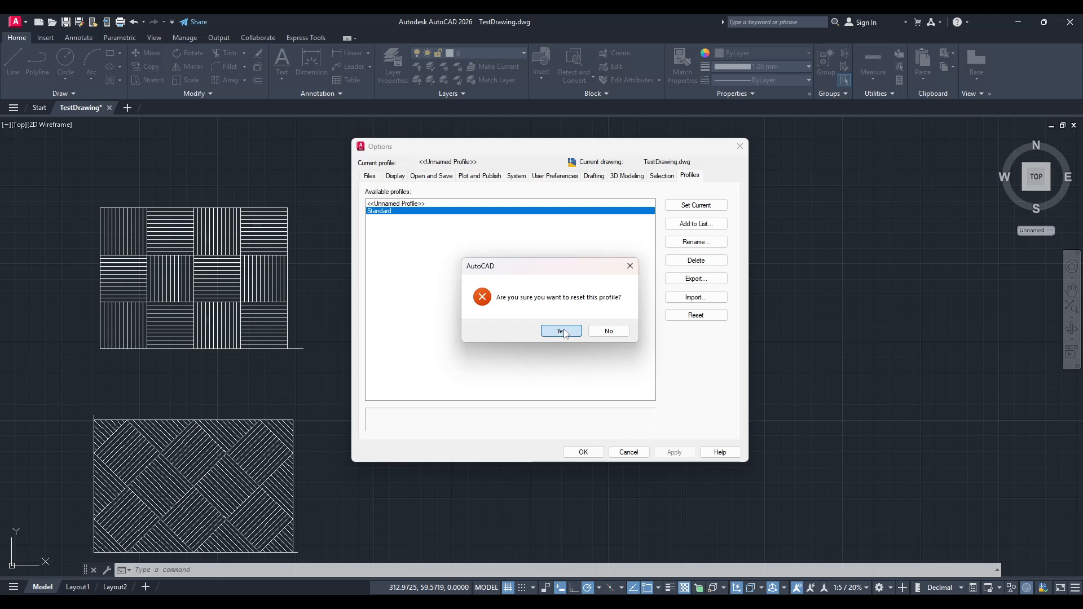
Step: Confirm the Standard profile reset and close Options with OK
{"action": "left_click", "coordinate": [561, 331]}
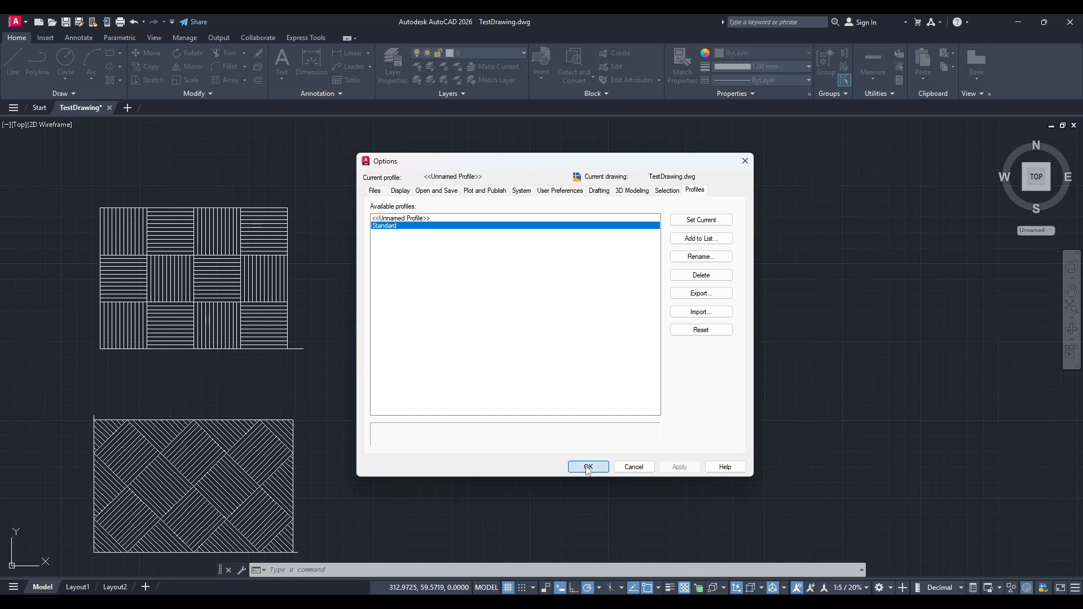
{"action": "left_click", "coordinate": [587, 467]}
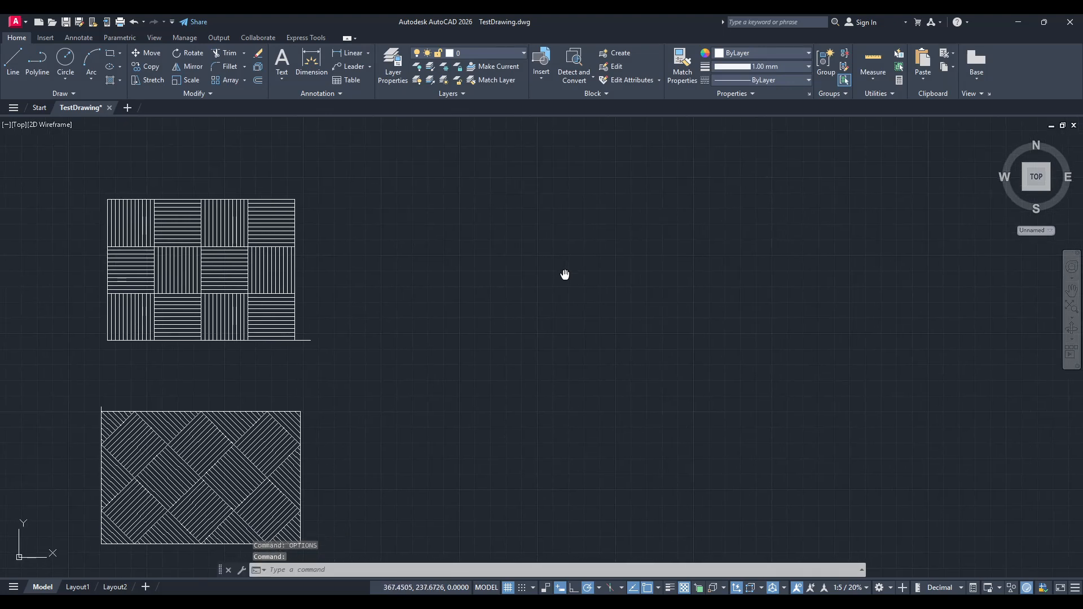
{"action": "mouse_move", "coordinate": [735, 422]}
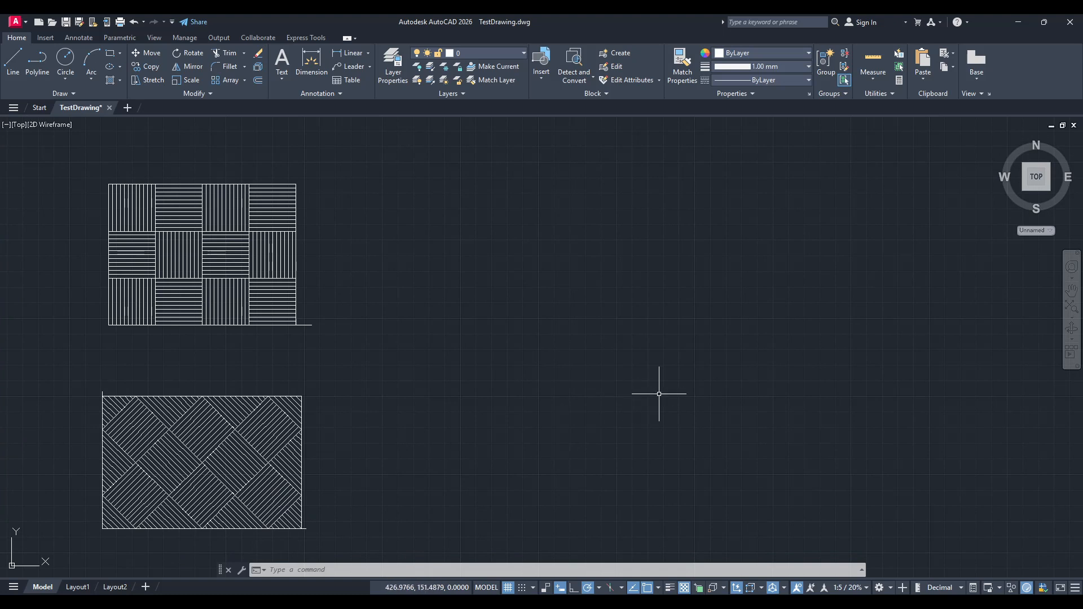
{"action": "mouse_move", "coordinate": [569, 412]}
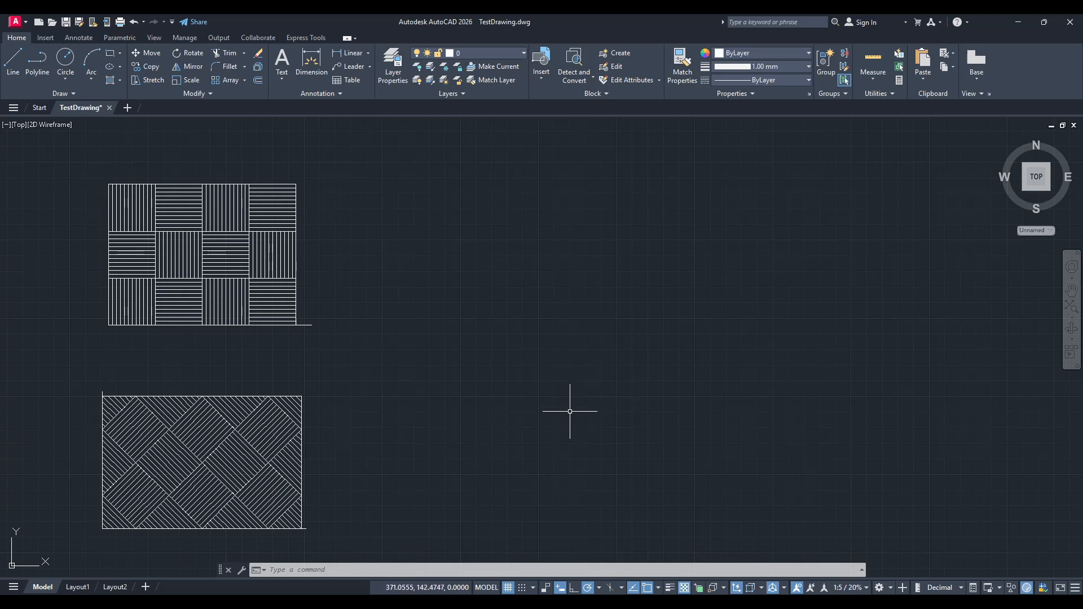
Step: Show the polar tracking angle increment list, with 90 degrees checked
{"action": "left_click", "coordinate": [597, 590]}
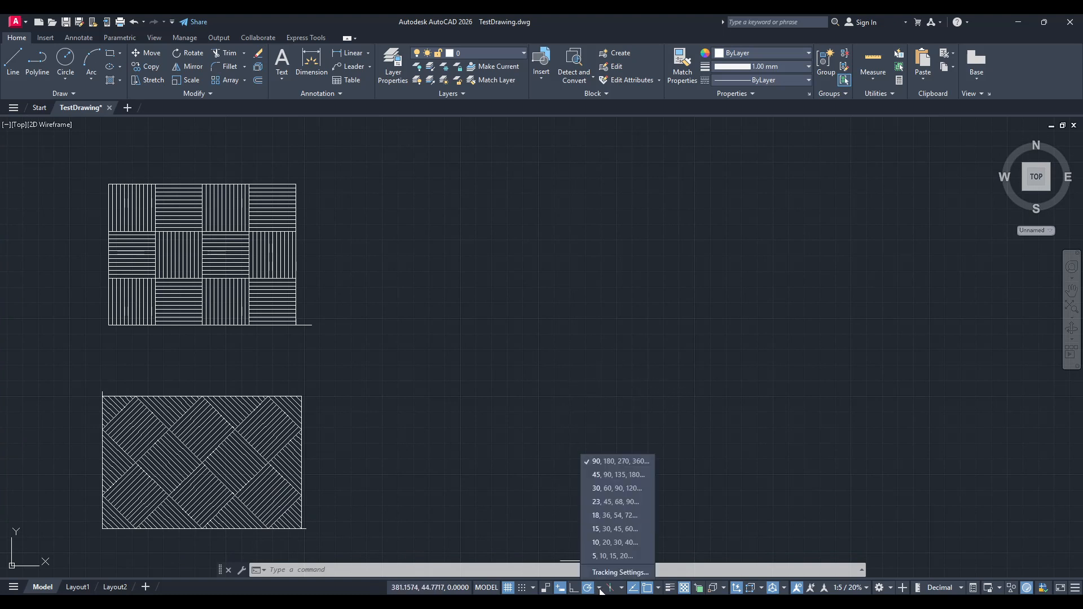